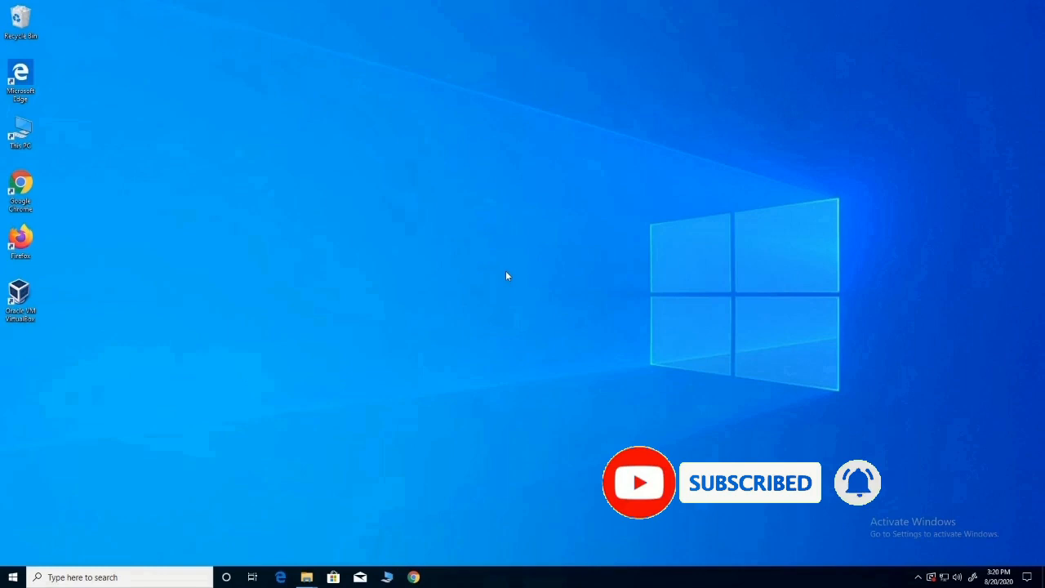
mouse_move(340, 328)
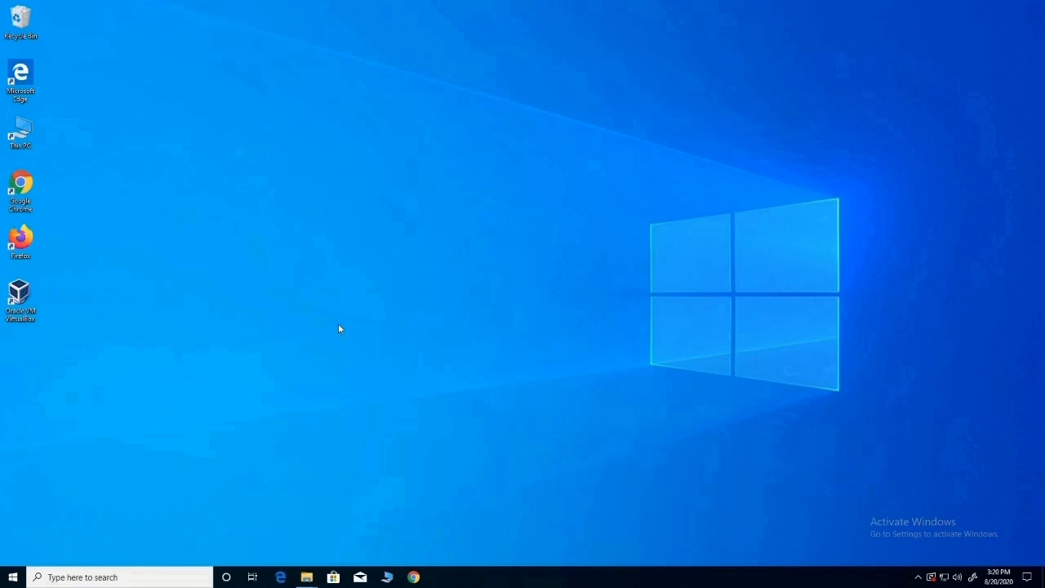
Bring up the Windows Start menu to reach the XAMPP Control Panel
left_click(12, 577)
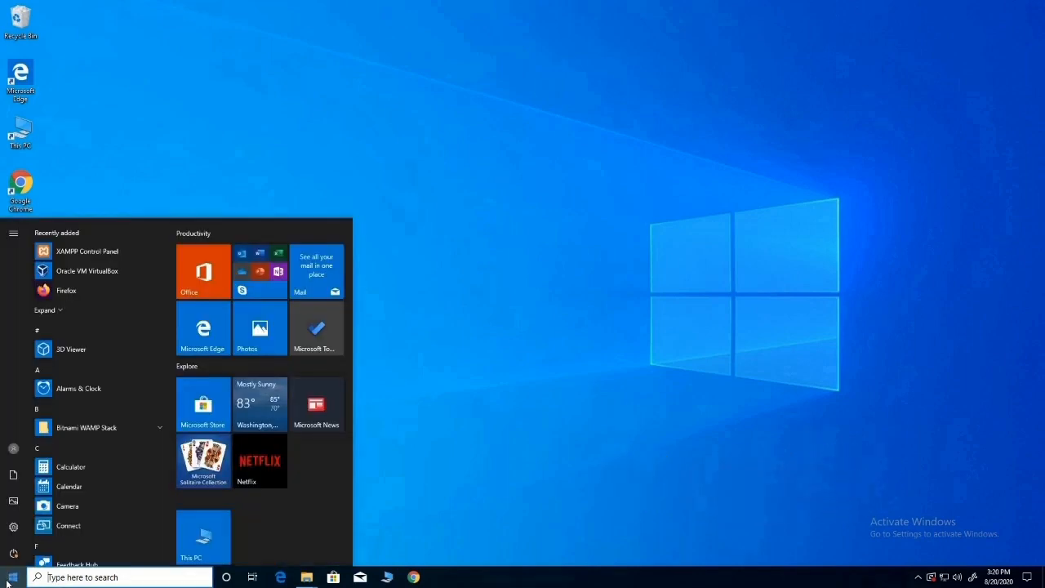
mouse_move(85, 290)
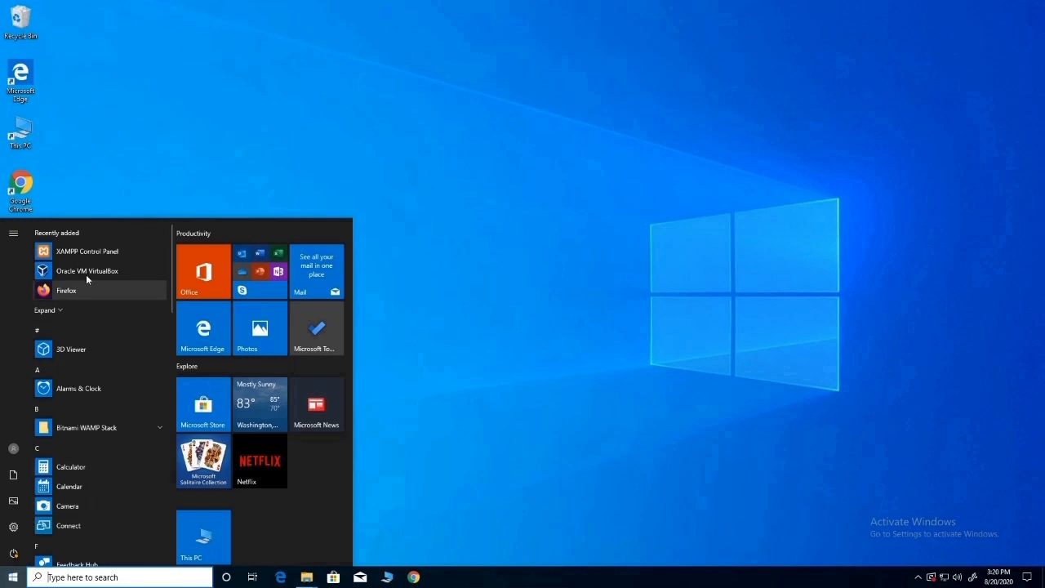
mouse_move(79, 252)
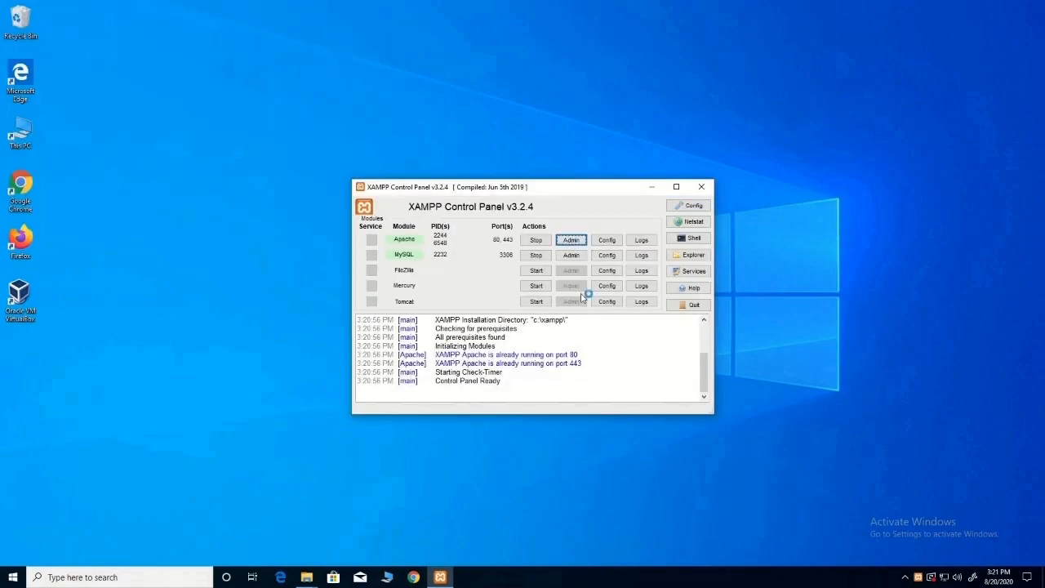
Launch phpMyAdmin via MySQL Admin, show User accounts and begin adding a new account
left_click(571, 255)
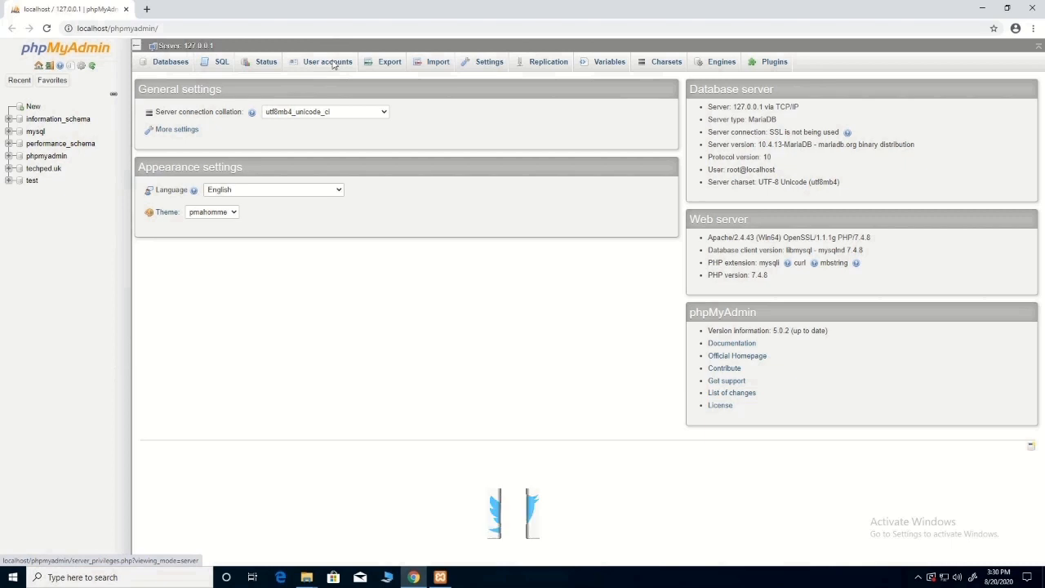
left_click(327, 62)
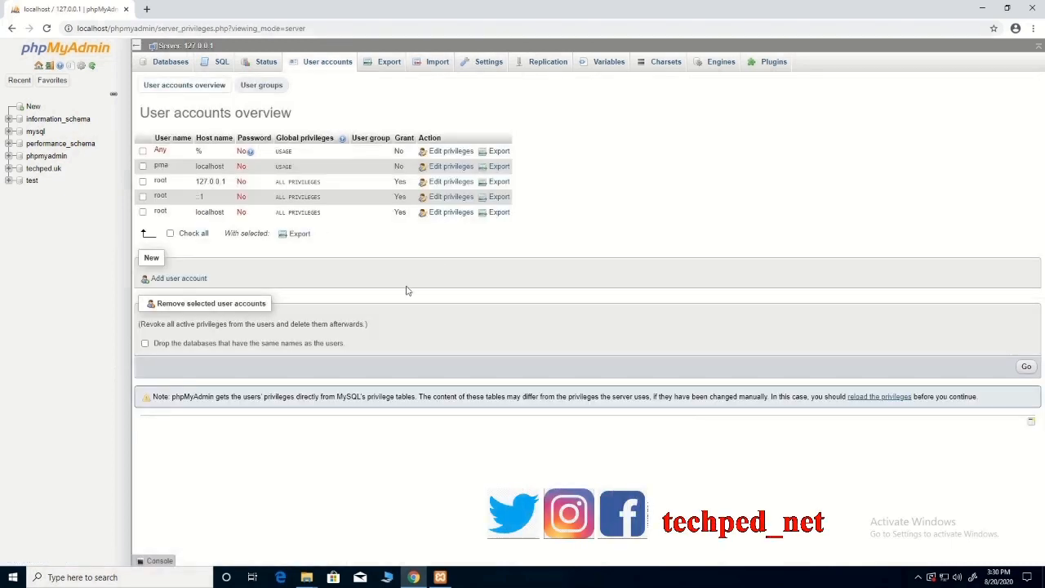
mouse_move(205, 85)
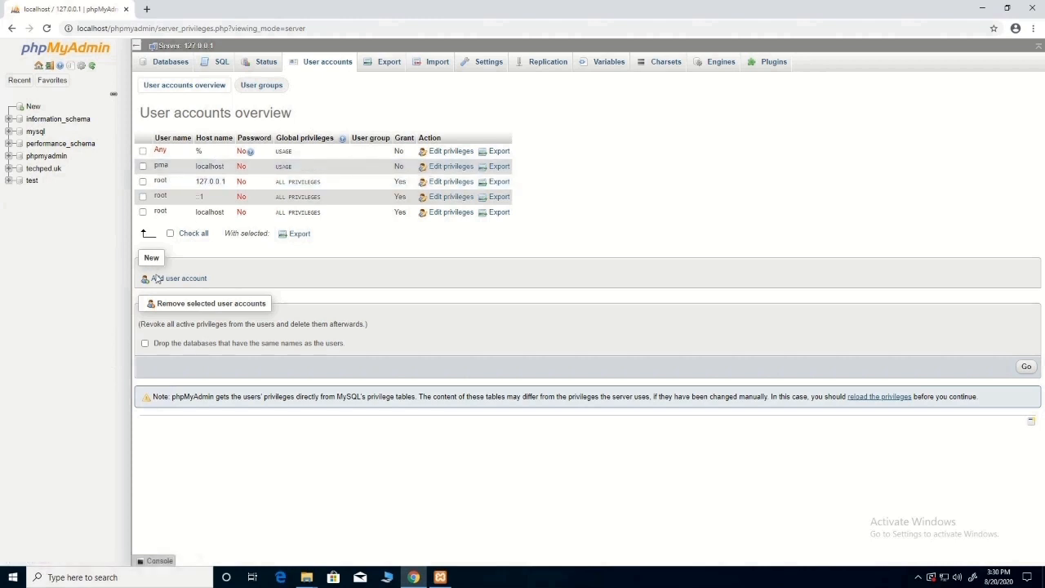
left_click(186, 277)
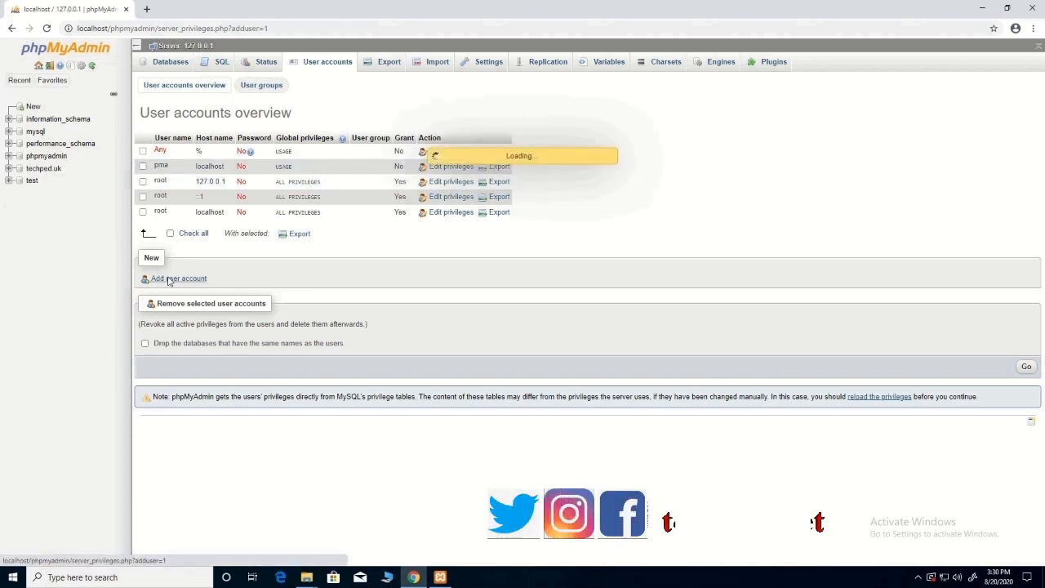
Fill the new account with user name pedsark, Any host, and the password entered twice
left_click(178, 277)
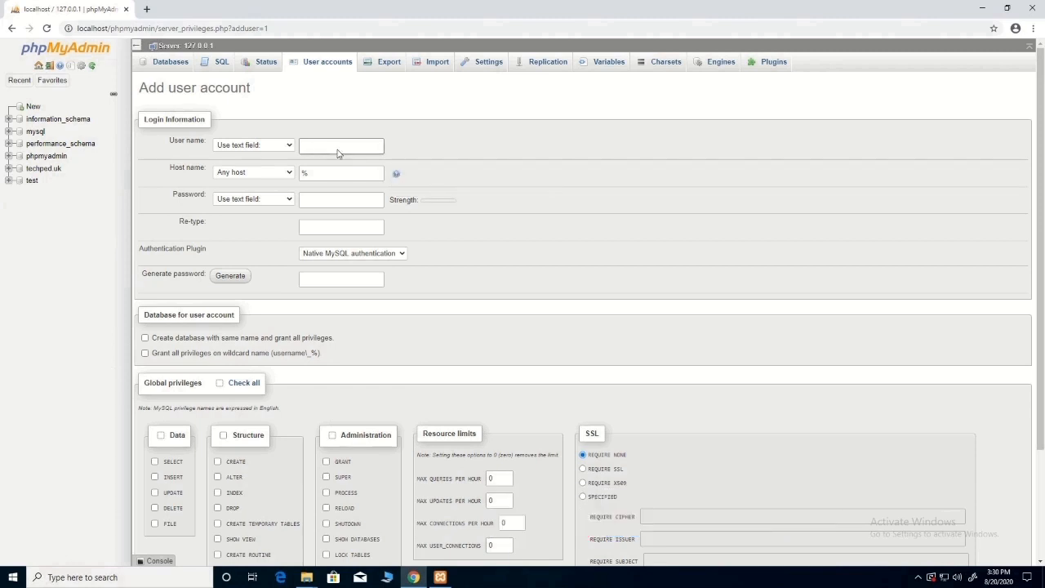
left_click(339, 145)
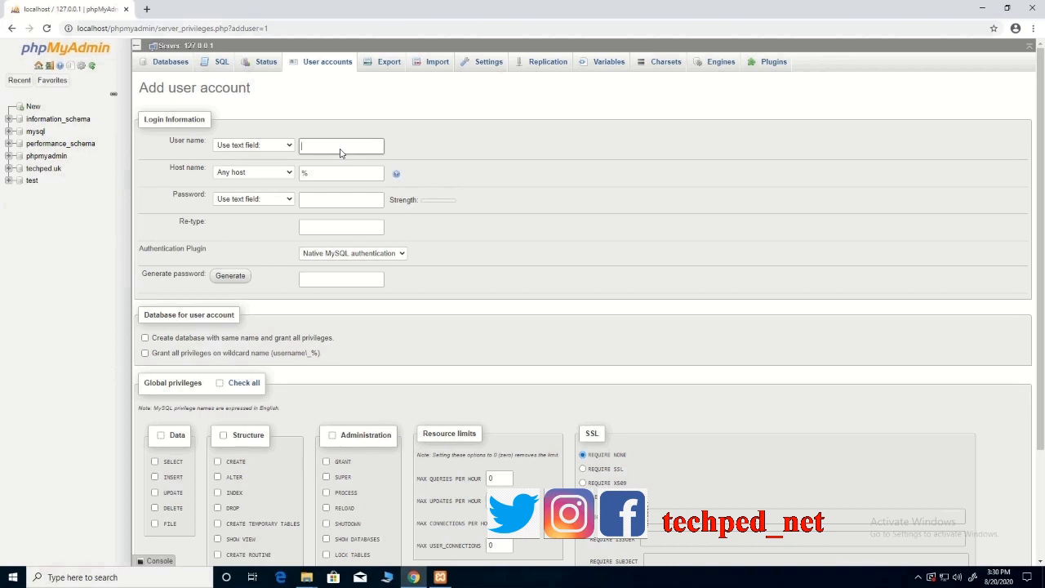
type("pa")
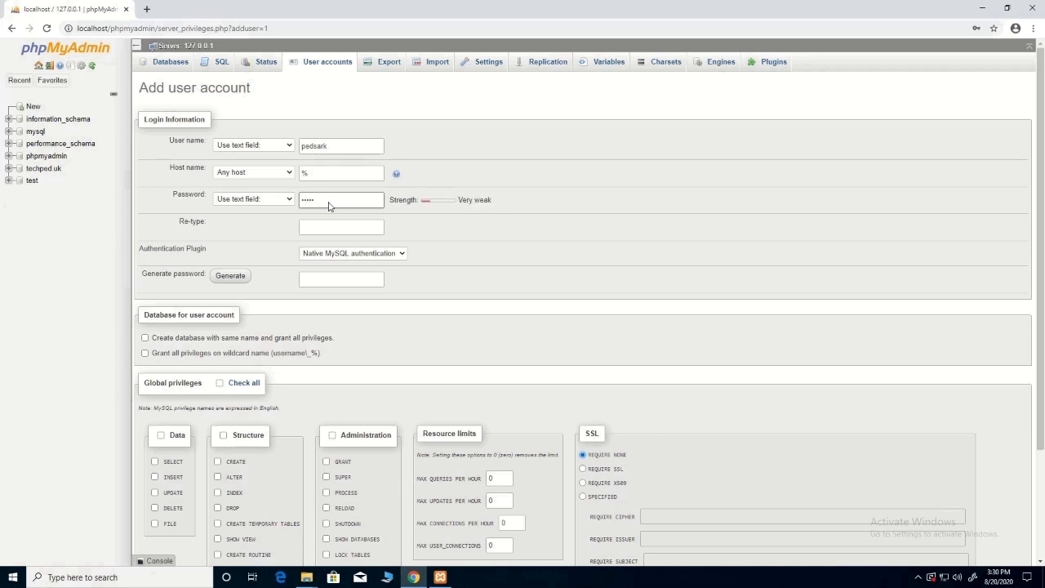
left_click(340, 226)
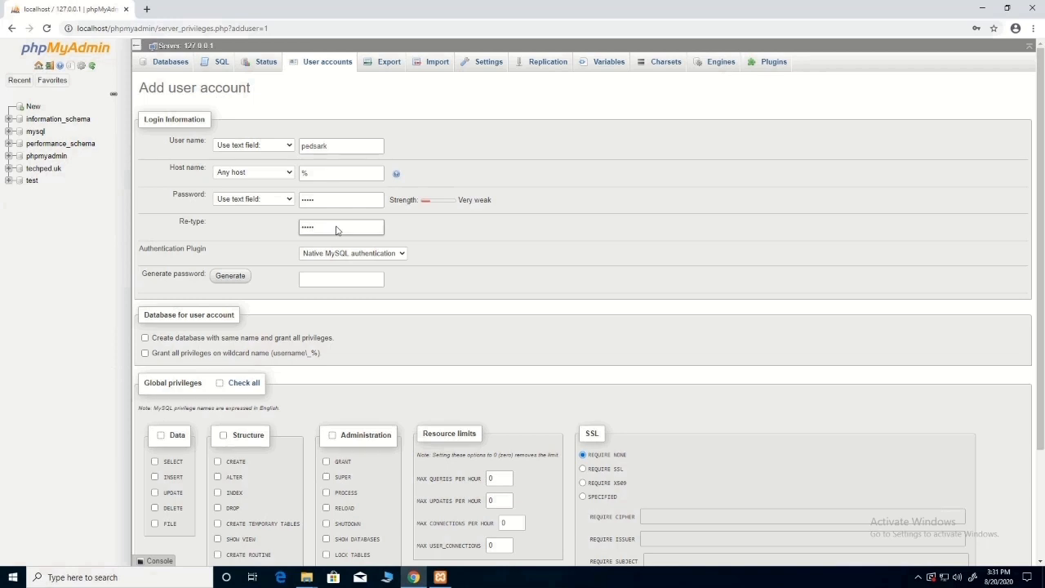
mouse_move(171, 431)
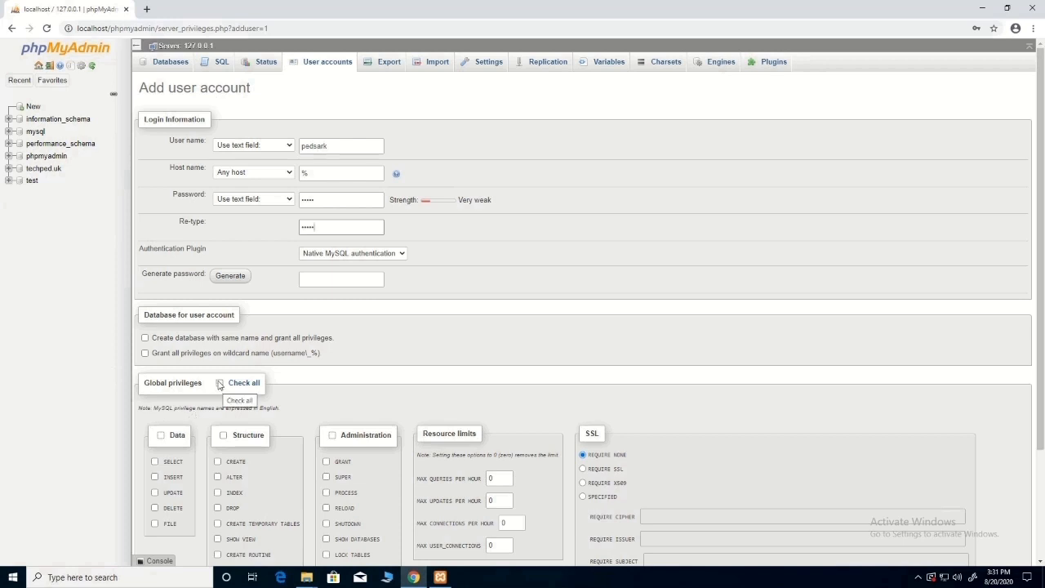
Check all global privileges and grant all privileges on wildcard databases (username\_%)
left_click(219, 382)
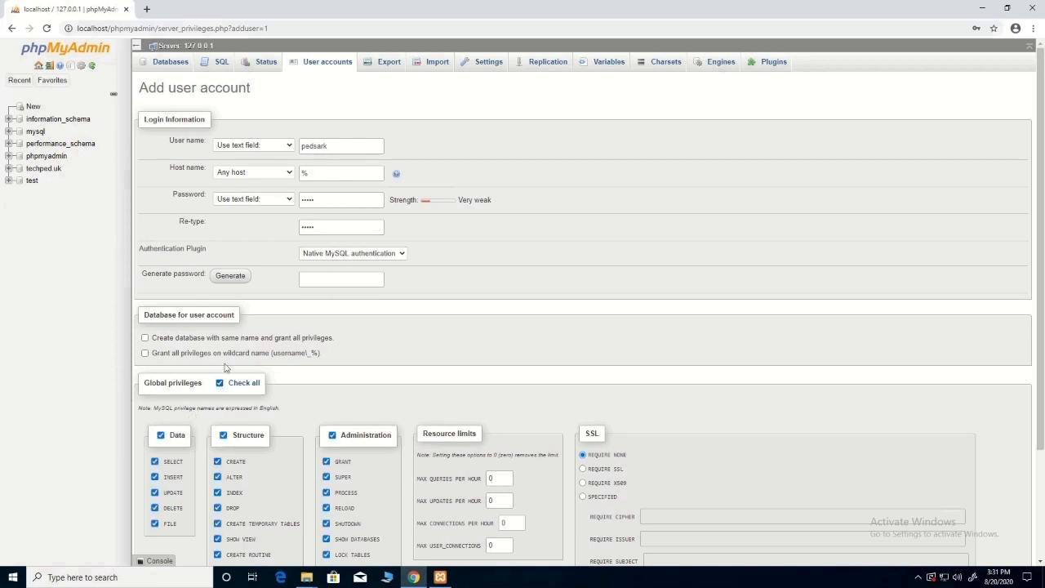
left_click(146, 353)
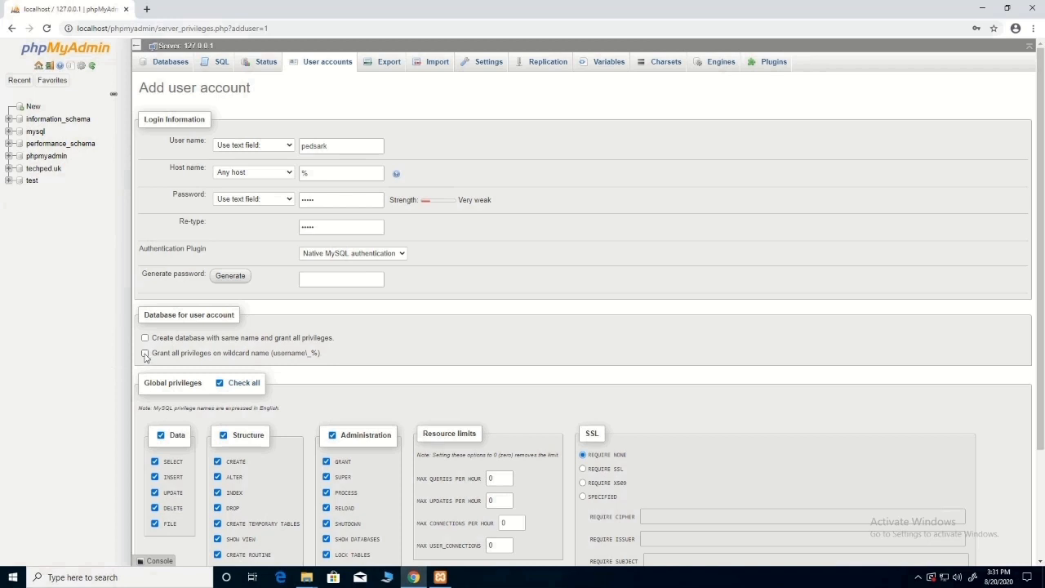
left_click(145, 353)
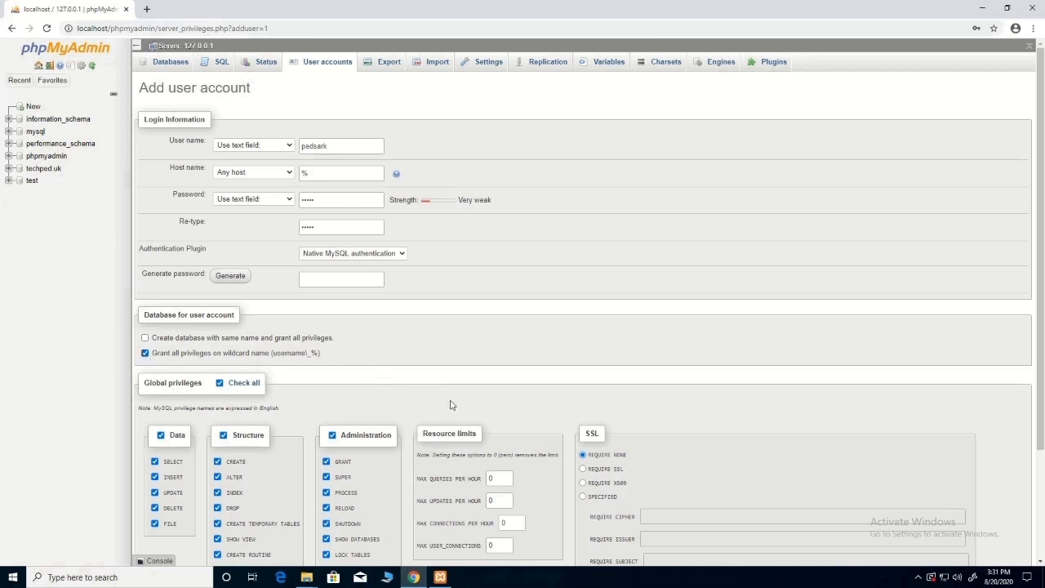
scroll("down", 3)
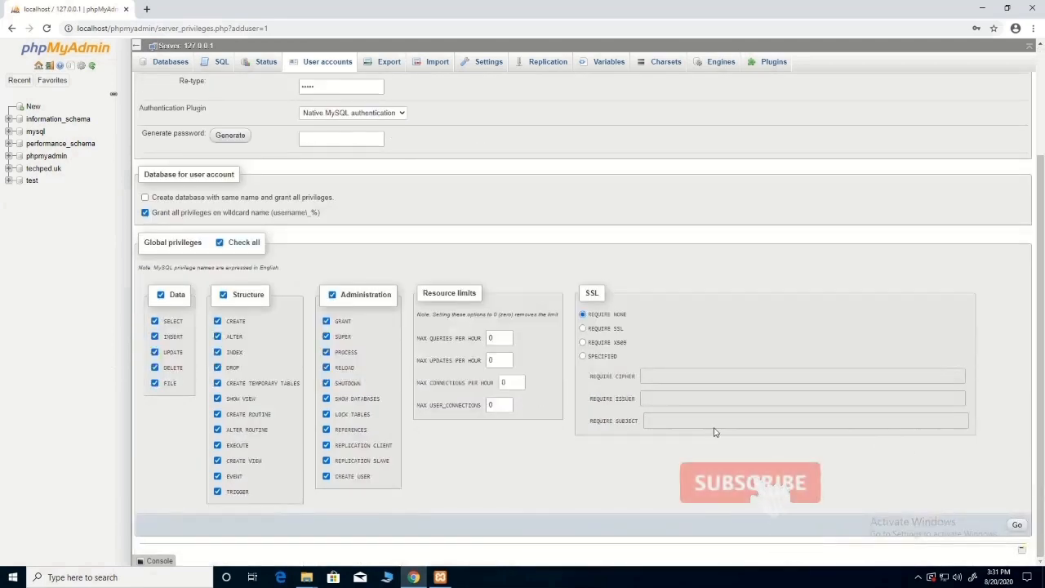
scroll("up", 3)
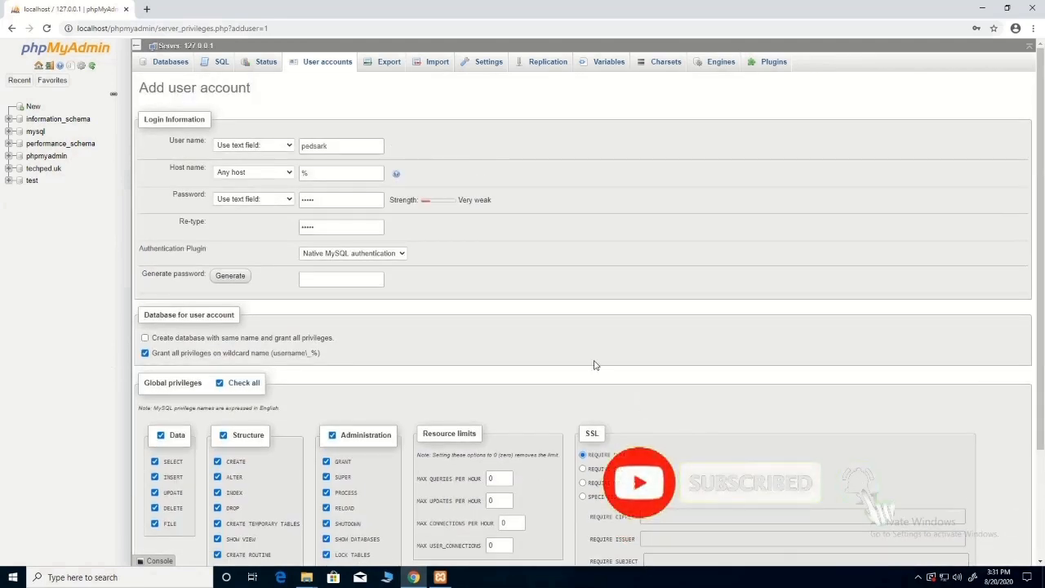
mouse_move(928, 480)
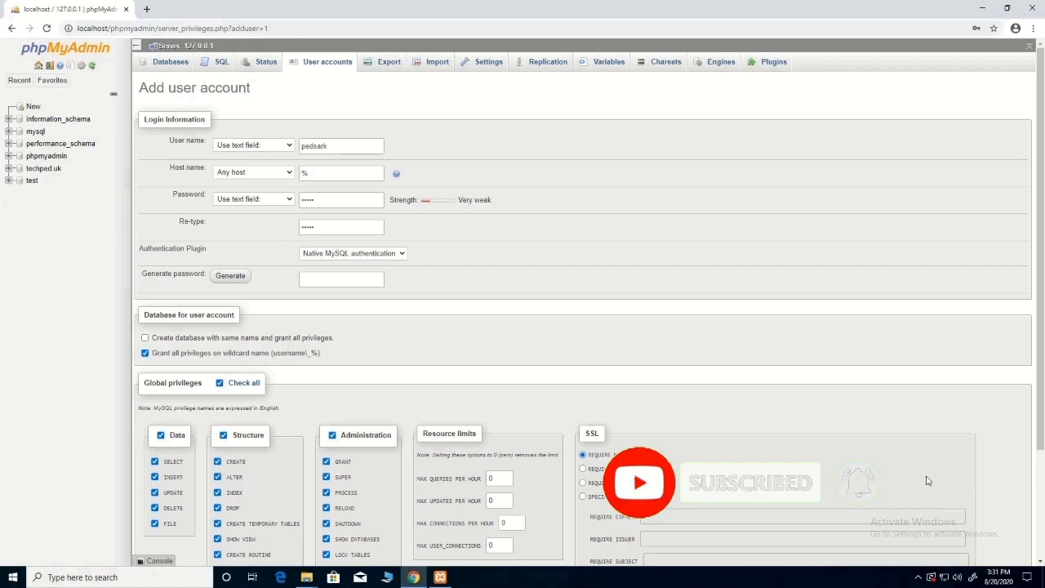
scroll("down", 3)
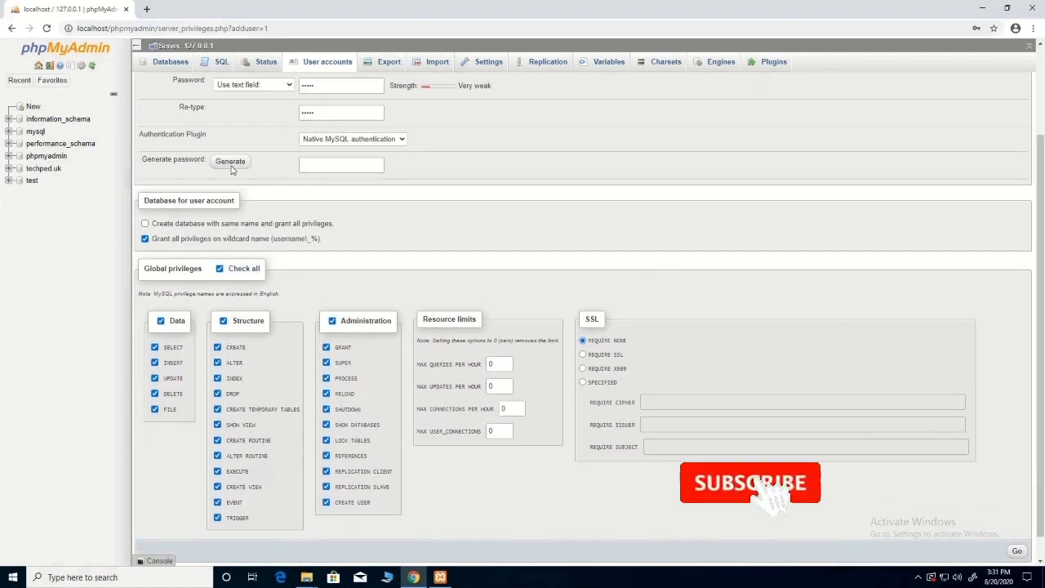
Try a generated password, enter your own in both fields and create the pedsark user with Go
left_click(230, 162)
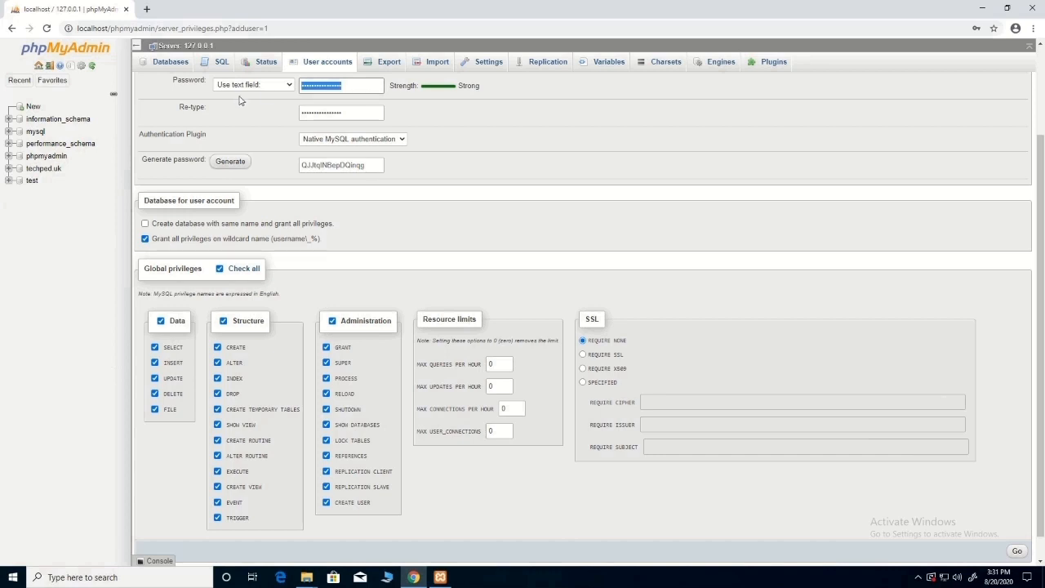
type("...")
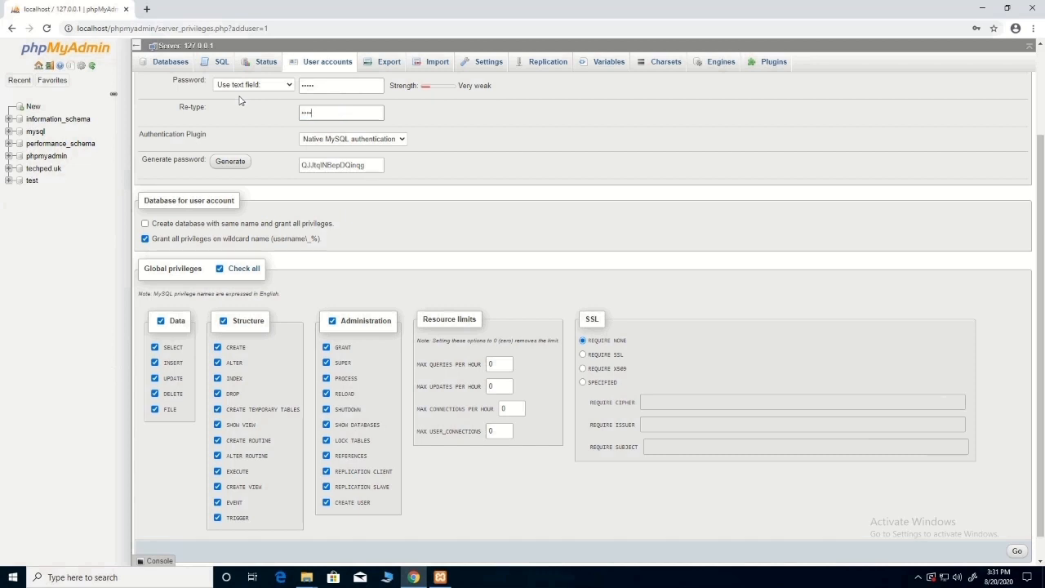
type("•")
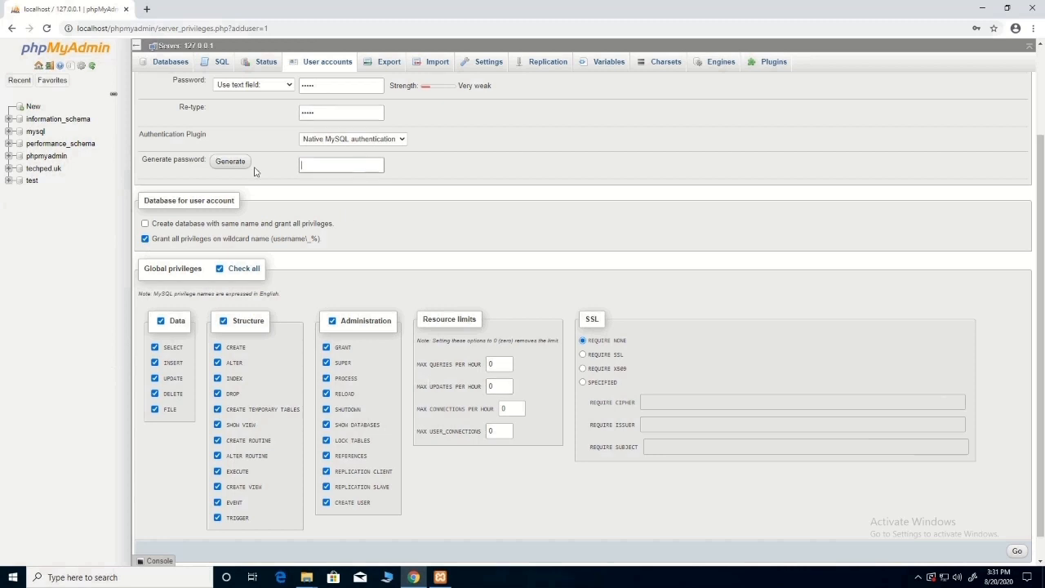
scroll("down", 3)
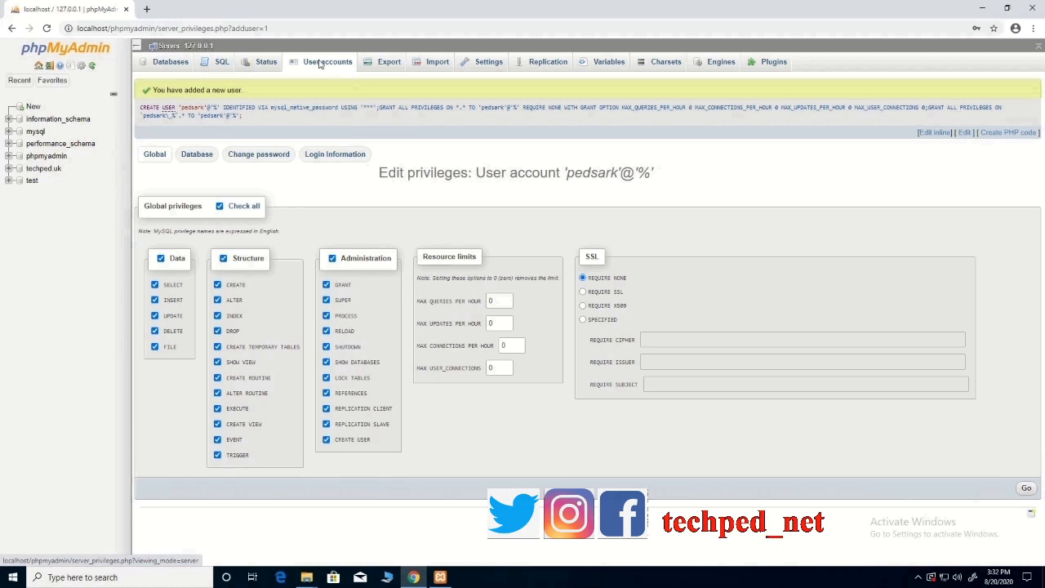
Verify pedsark appears in User accounts with all privileges, then log out of phpMyAdmin
left_click(327, 62)
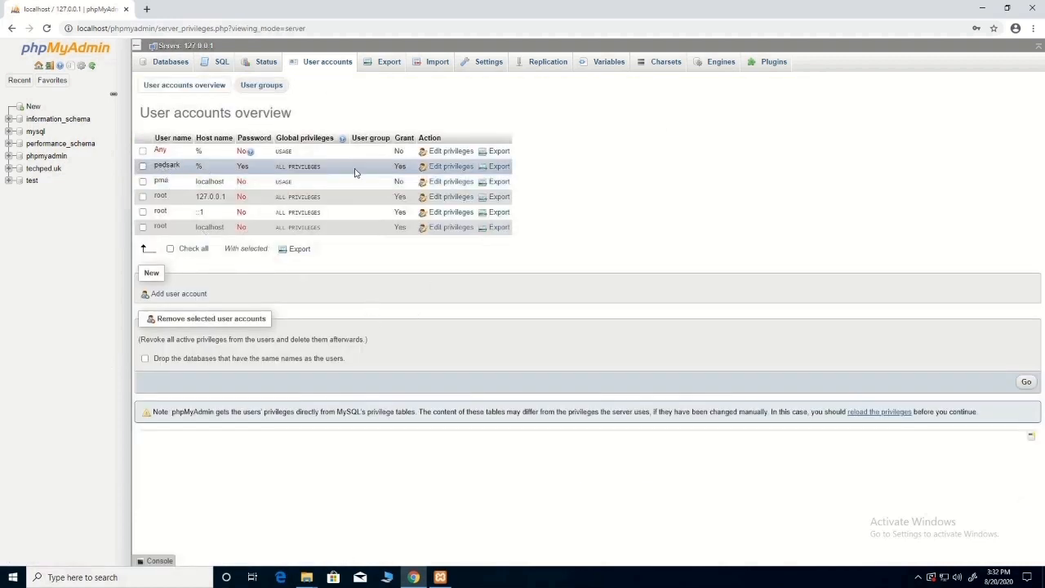
mouse_move(301, 167)
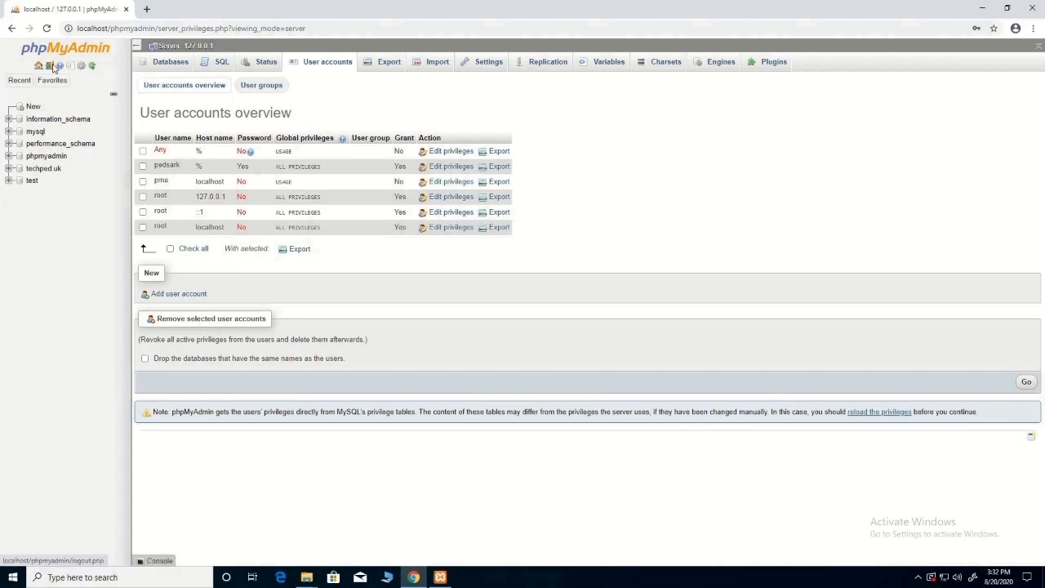
left_click(439, 577)
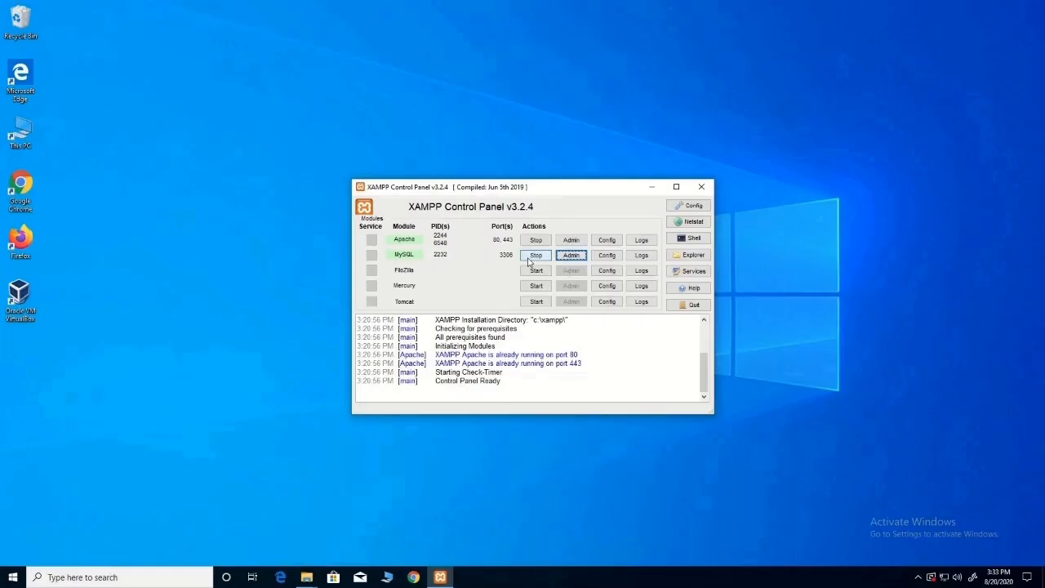
Stop and restart MySQL, then start Apache so both services run again
left_click(536, 255)
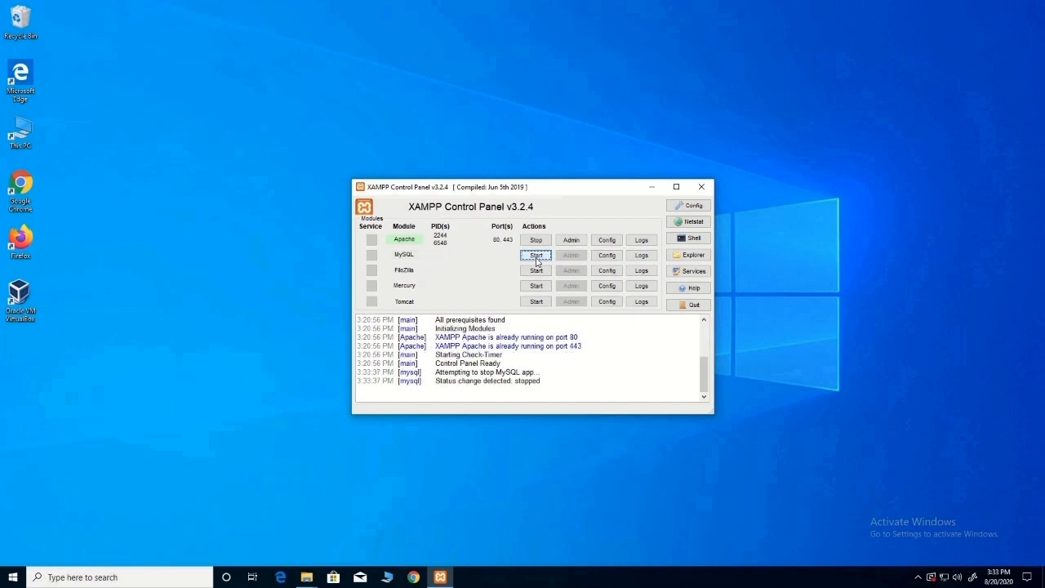
left_click(536, 255)
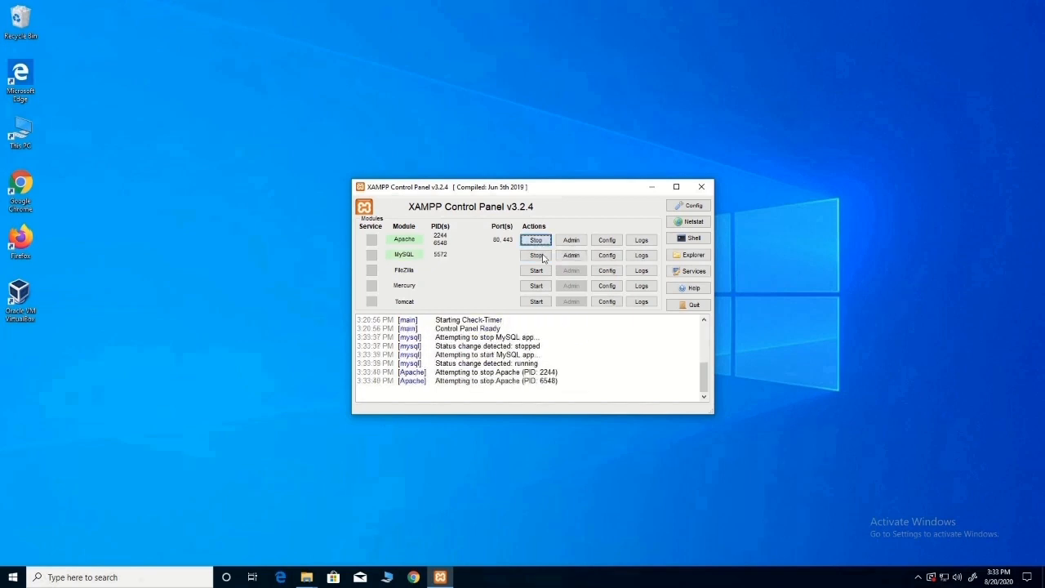
left_click(536, 239)
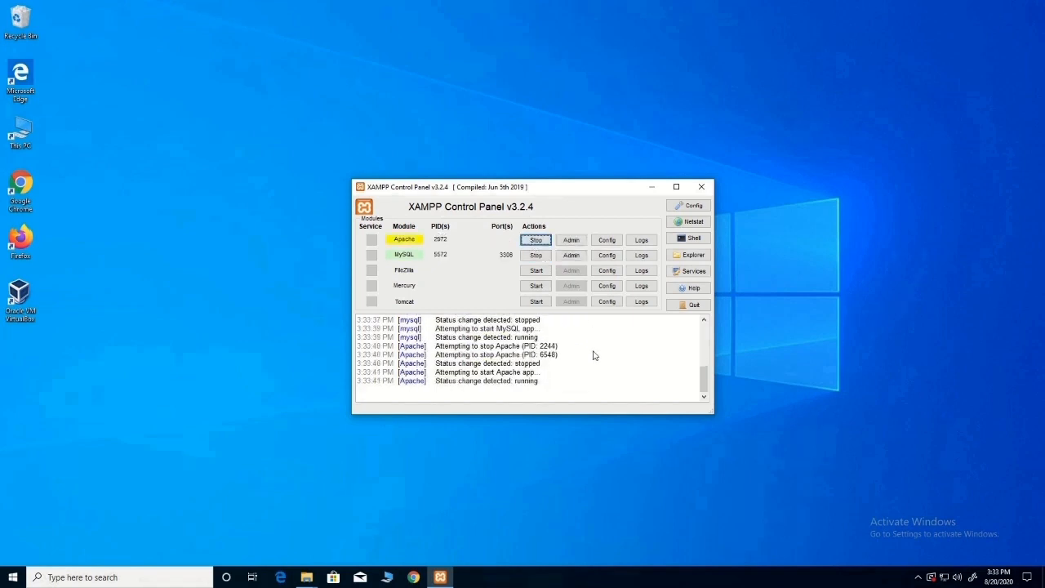